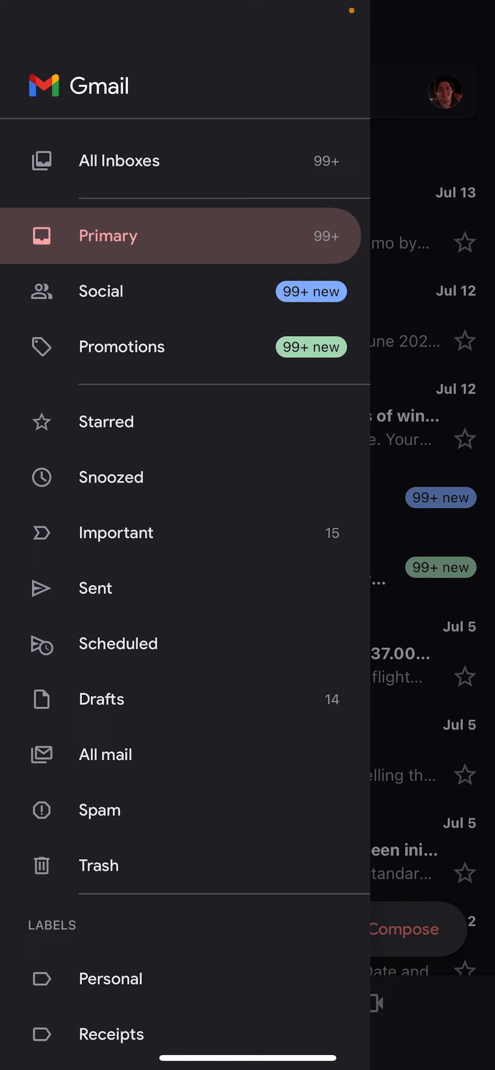
- Scroll the Gmail side menu to Settings and move on to the iPhone Settings app
{"action": "scroll", "scroll_direction": "down", "scroll_amount": 3}
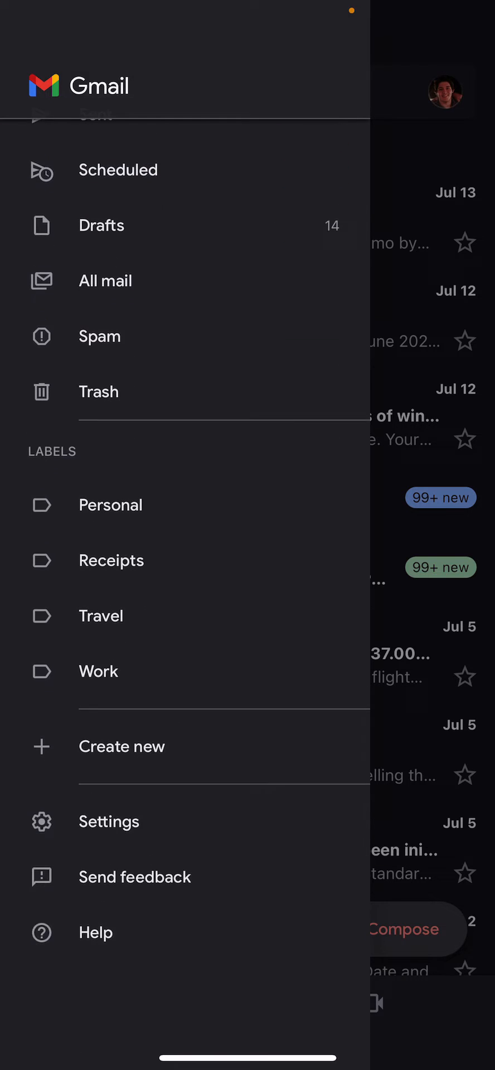
{"action": "left_click", "coordinate": [108, 821]}
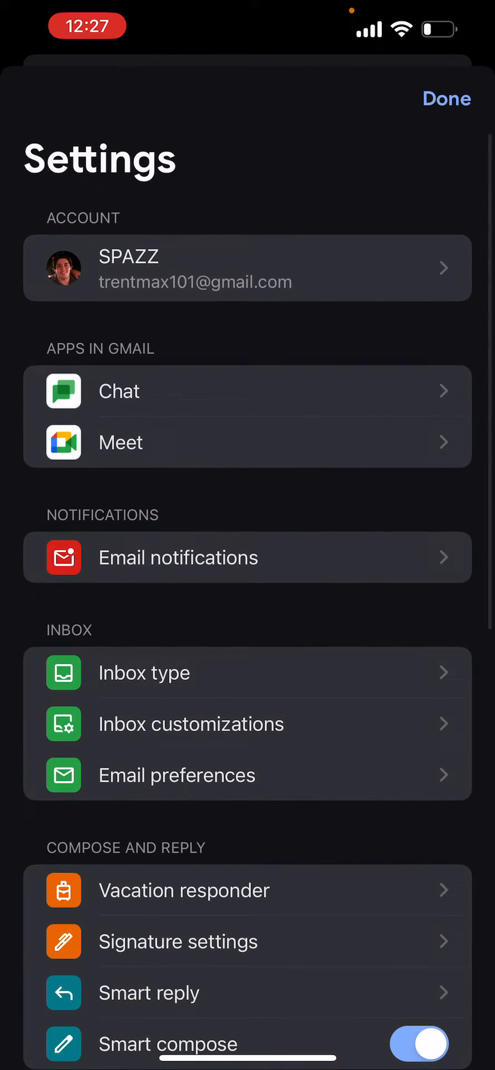
{"action": "scroll", "scroll_direction": "down", "scroll_amount": 3}
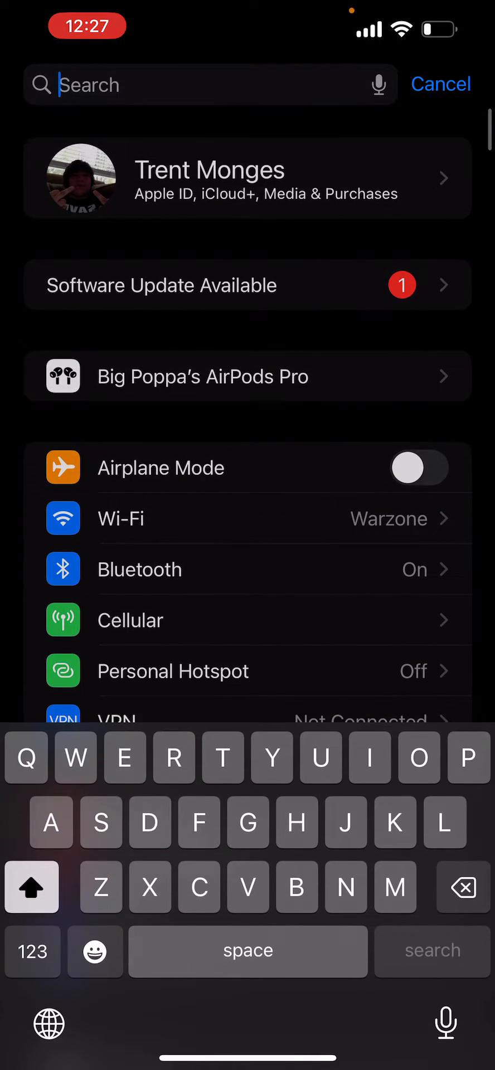
- Search iOS Settings for 'Display' to reach Display & Brightness
{"action": "type", "text": "Displa"}
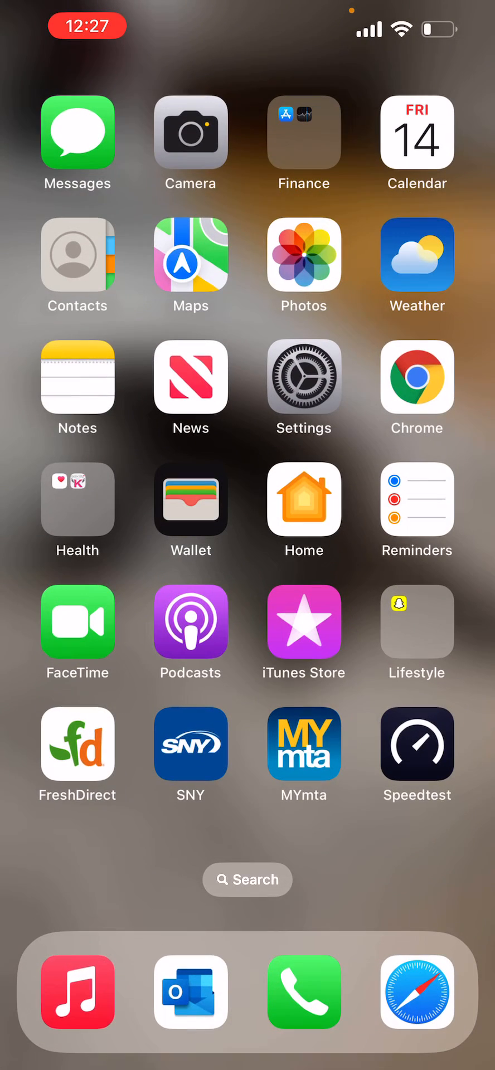
{"action": "scroll", "scroll_direction": "left", "scroll_amount": 3}
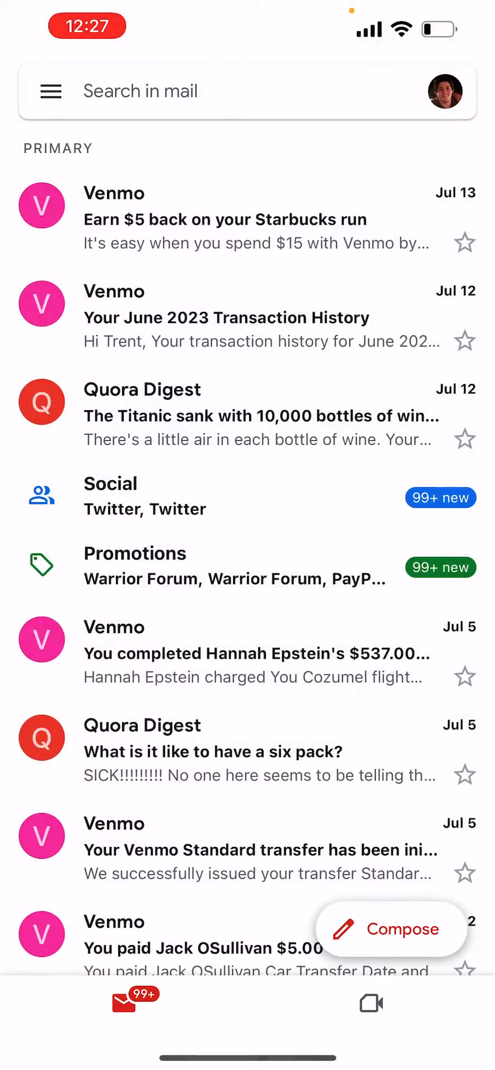
{"action": "scroll", "scroll_direction": "down", "scroll_amount": 3}
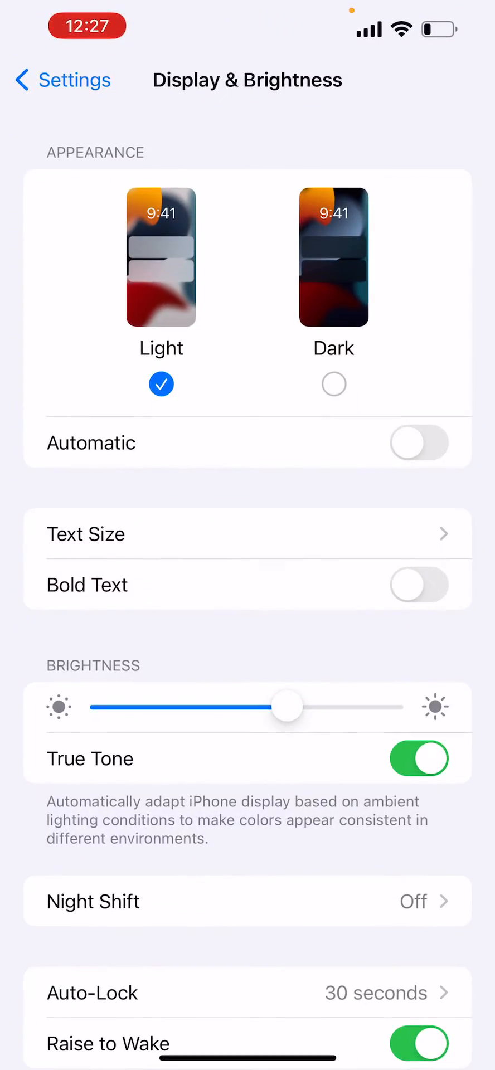
- Select Dark under Appearance in Display & Brightness
{"action": "left_click", "coordinate": [334, 384]}
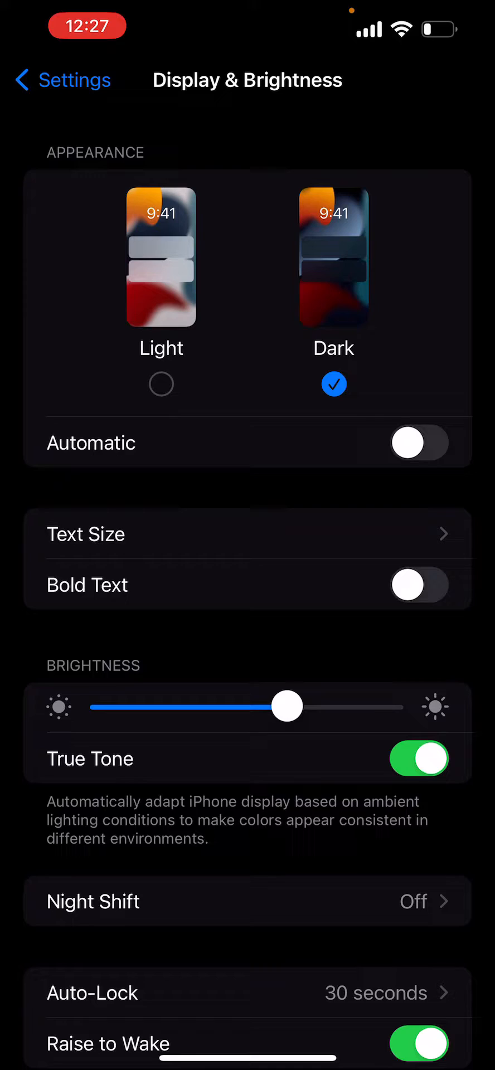
{"action": "scroll", "scroll_direction": "down", "scroll_amount": 3}
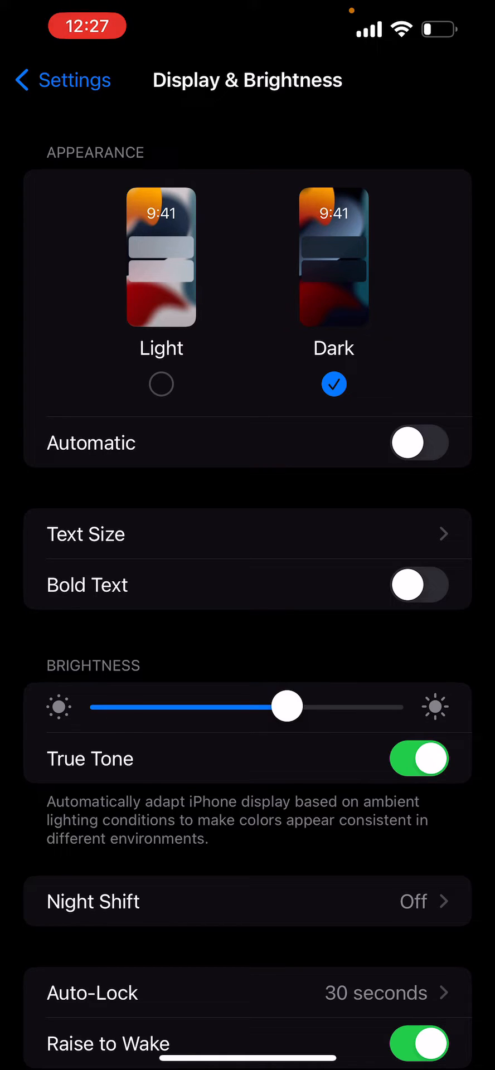
- Enable Automatic appearance and review its Light Until Sunset schedule options
{"action": "left_click", "coordinate": [419, 584]}
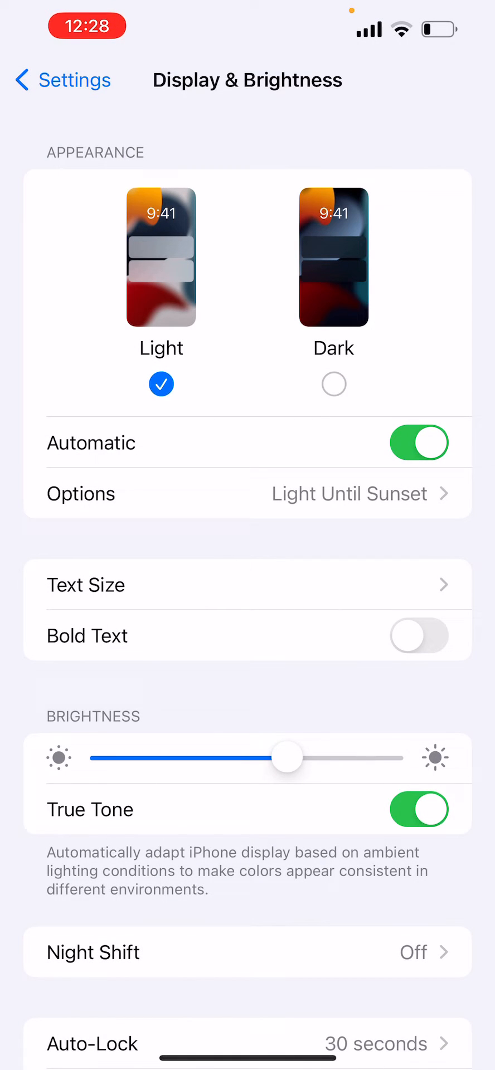
{"action": "left_click", "coordinate": [248, 493]}
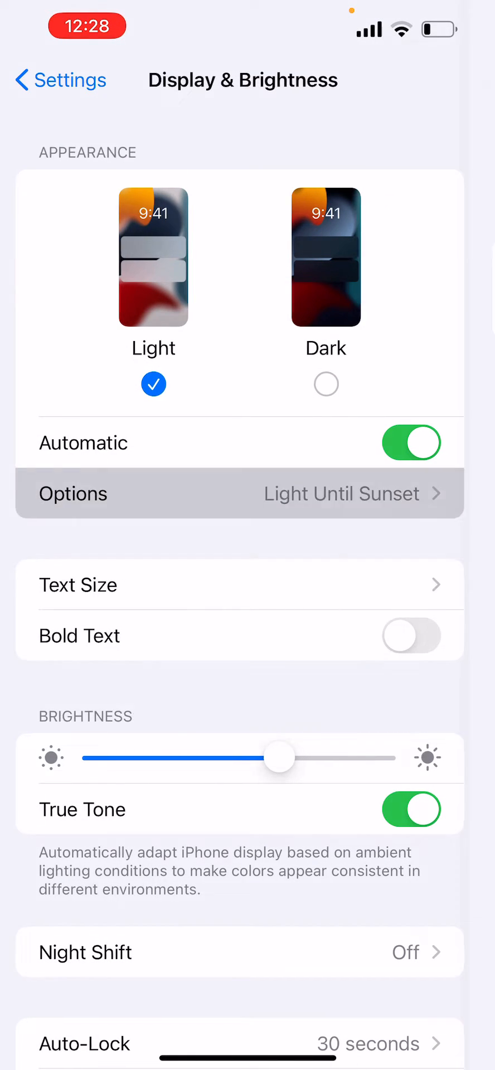